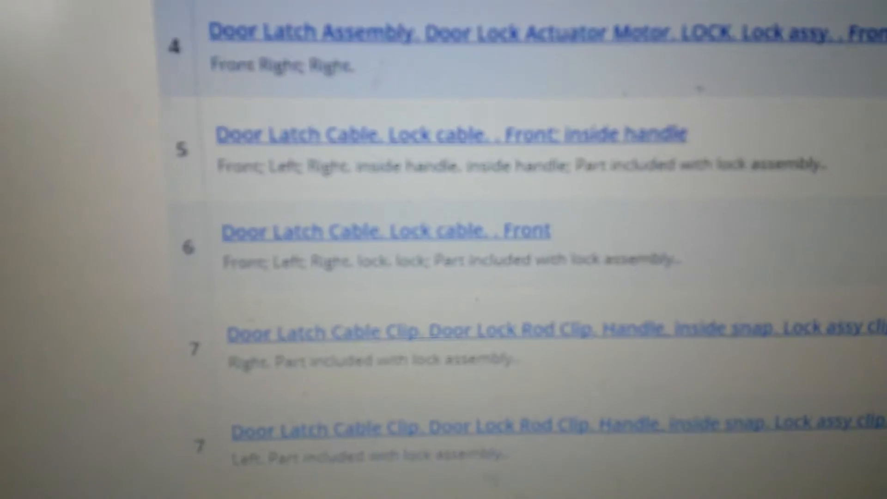
scroll("down", 3)
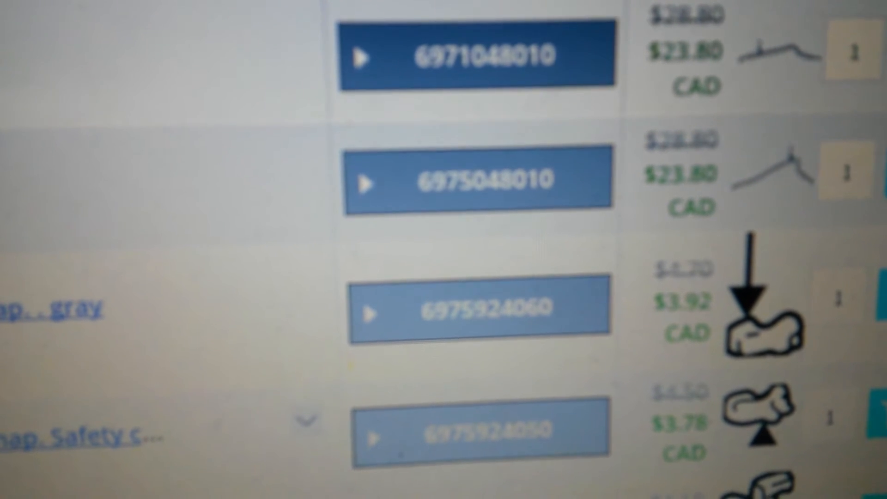
scroll("down", 3)
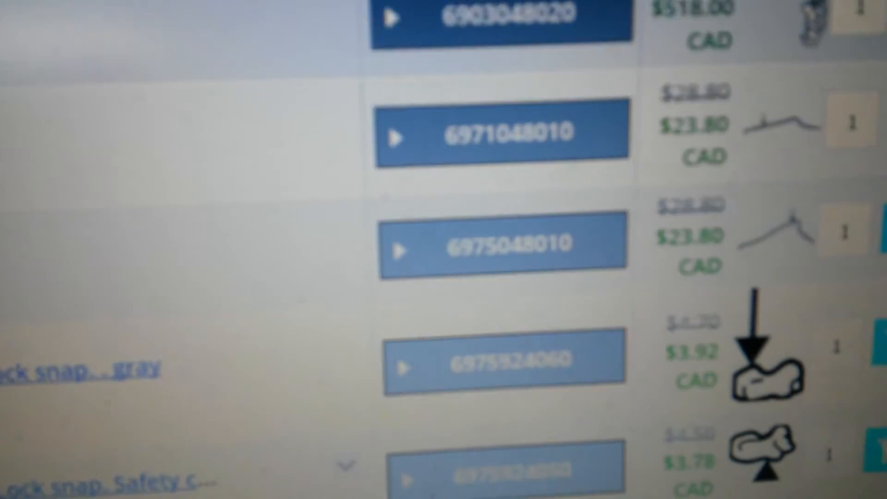
scroll("down", 3)
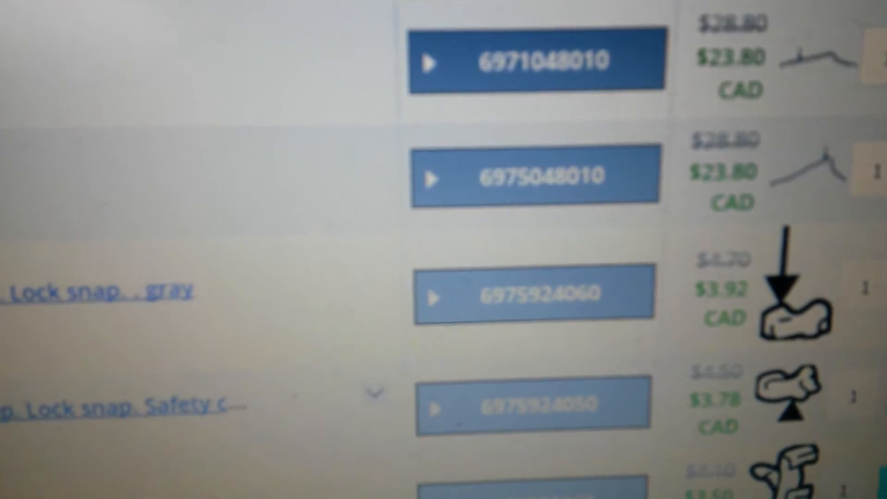
scroll("down", 3)
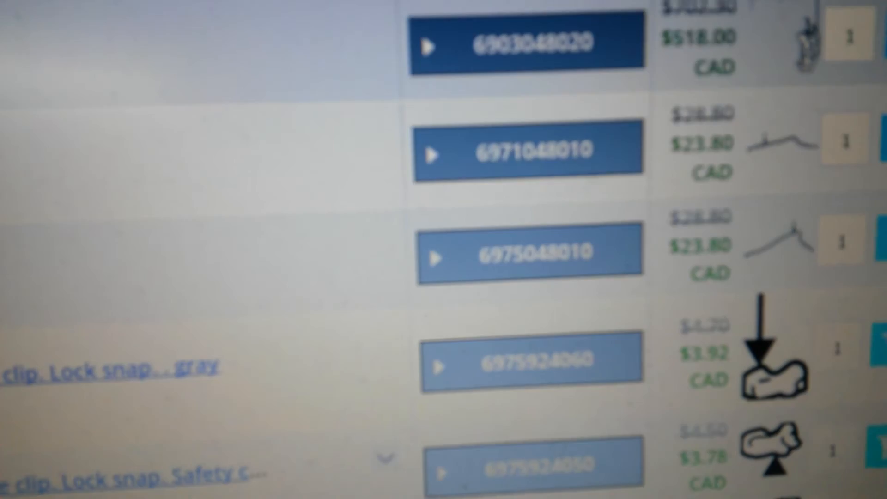
scroll("down", 3)
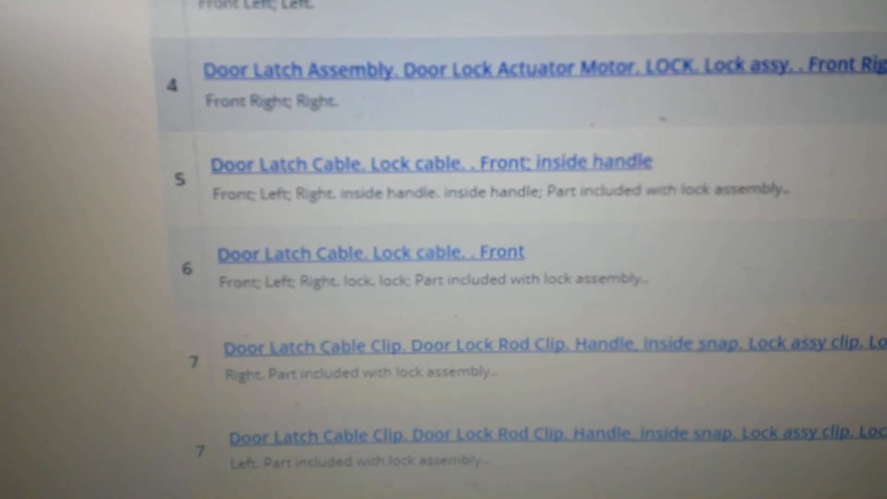
scroll("down", 3)
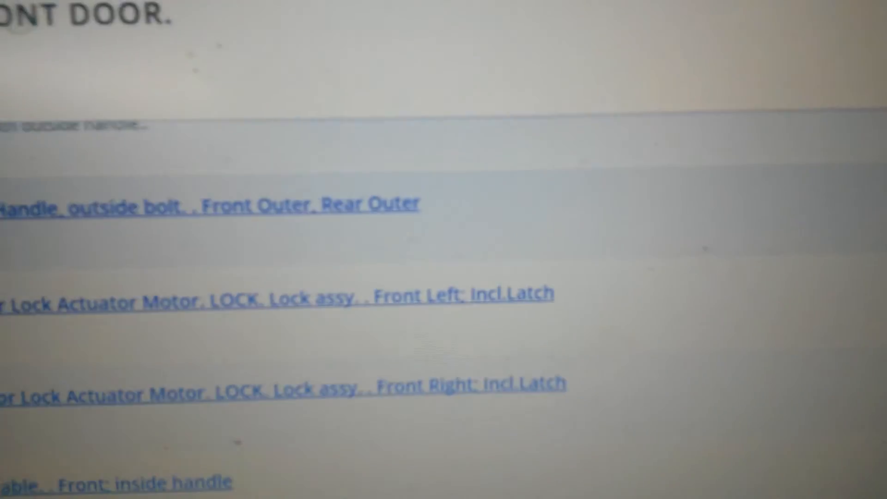